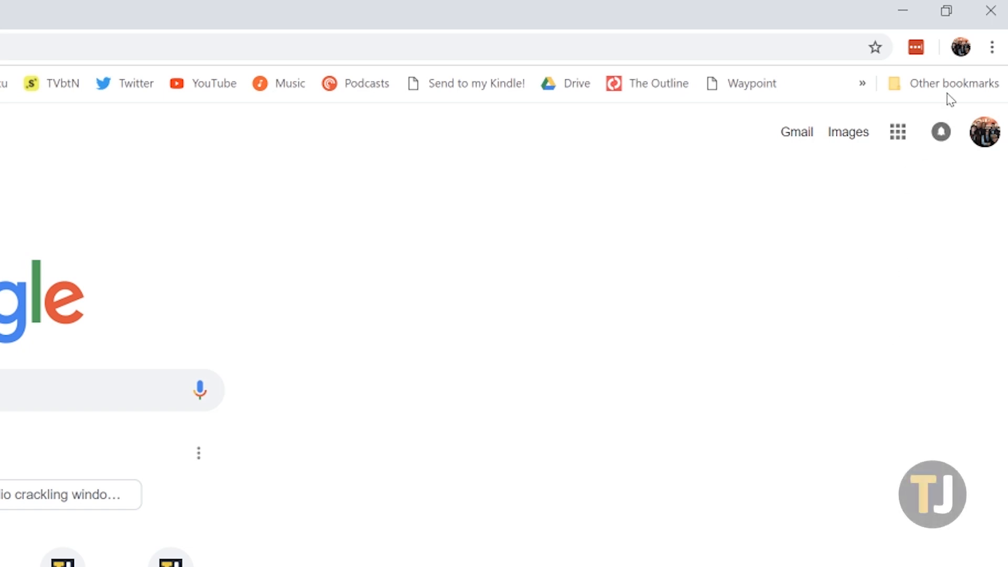
# Step: Reach the saved passwords settings from the toolbar profile avatar's Passwords entry
pyautogui.click(960, 48)
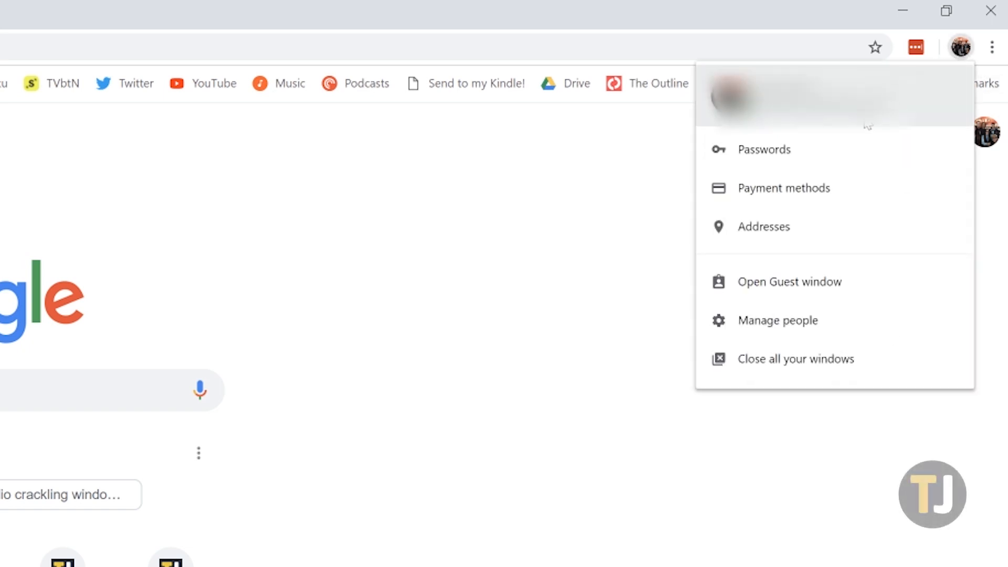
pyautogui.click(764, 149)
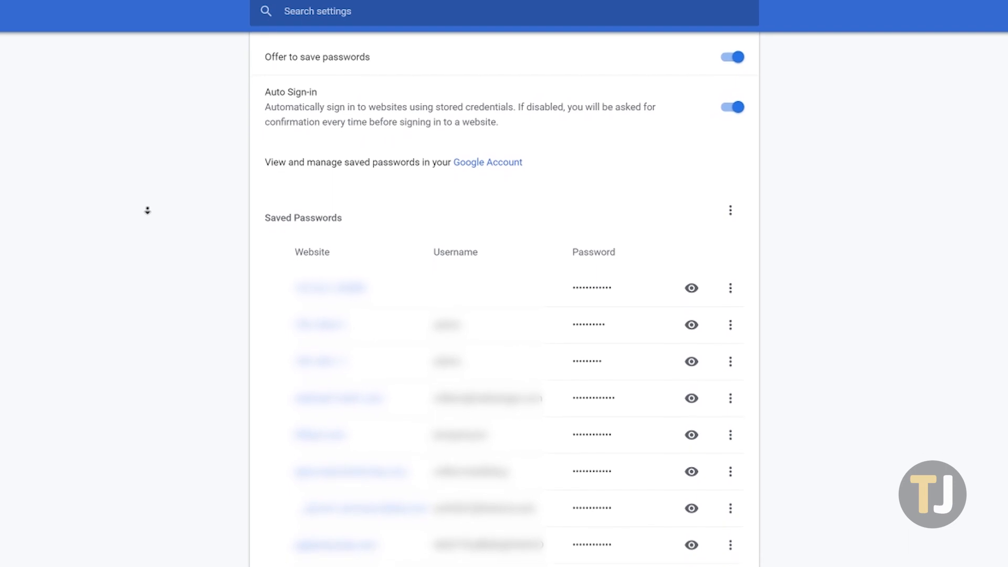
pyautogui.scroll(-3)
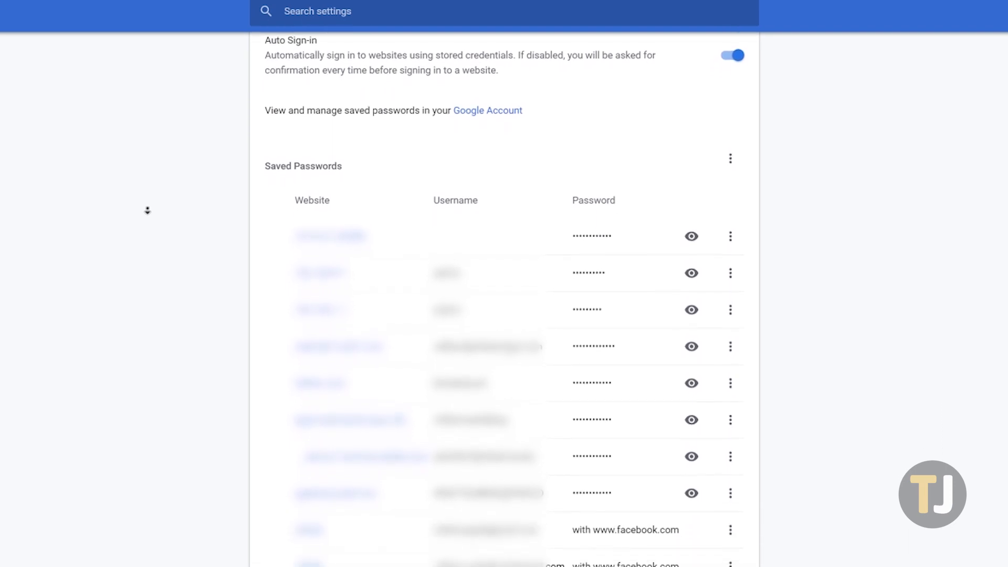
pyautogui.scroll(-3)
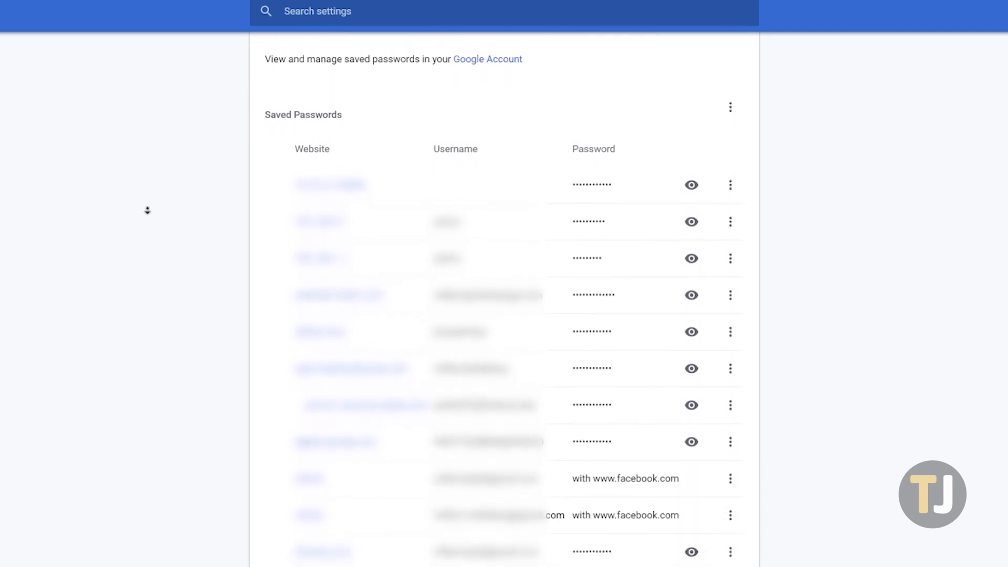
pyautogui.scroll(3)
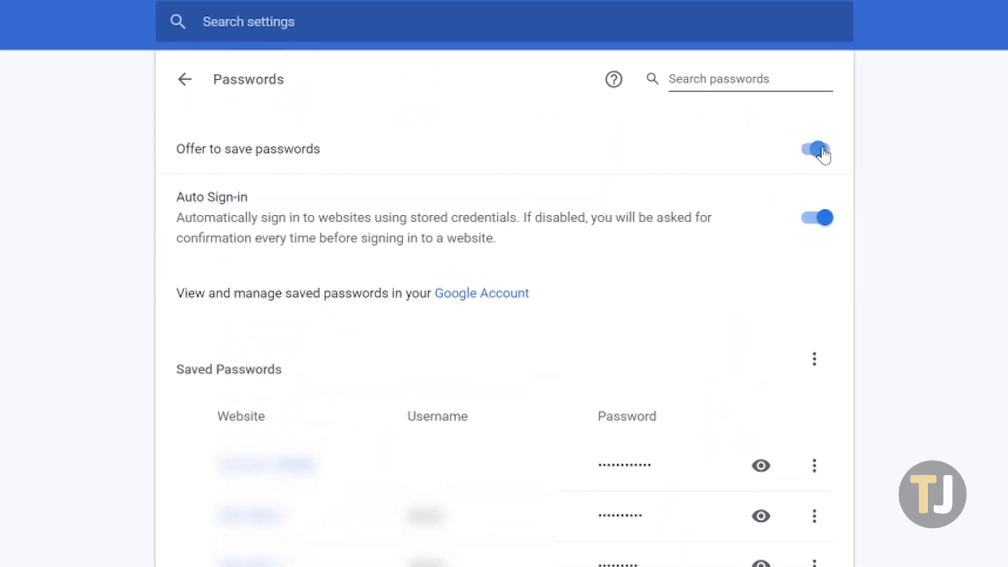
pyautogui.click(815, 150)
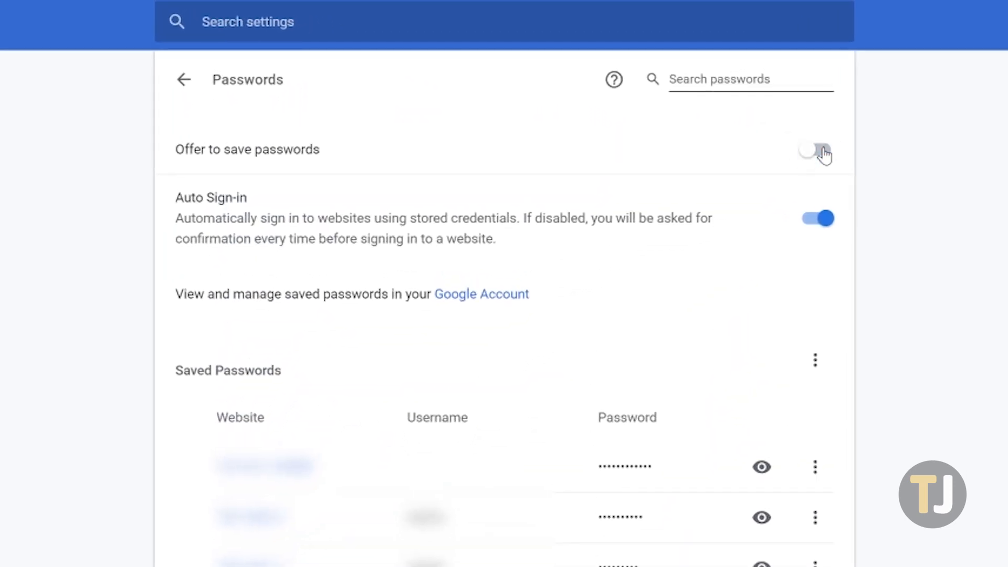
pyautogui.click(817, 149)
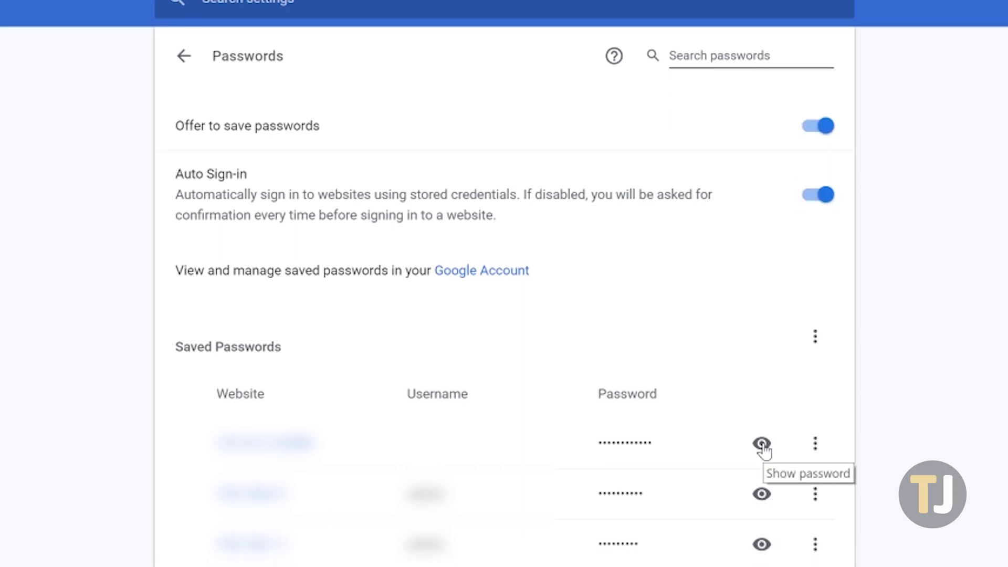
pyautogui.click(761, 443)
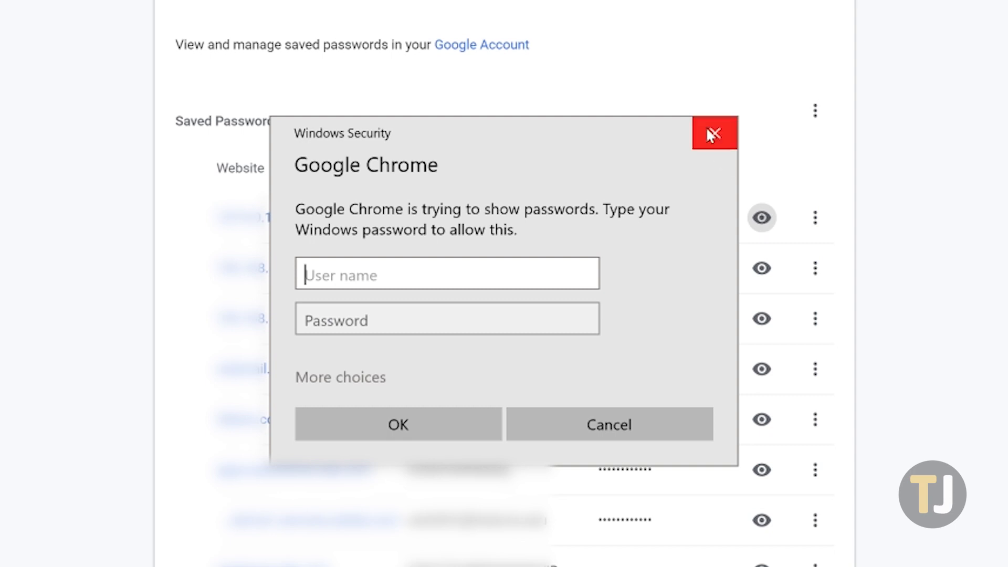
pyautogui.click(714, 133)
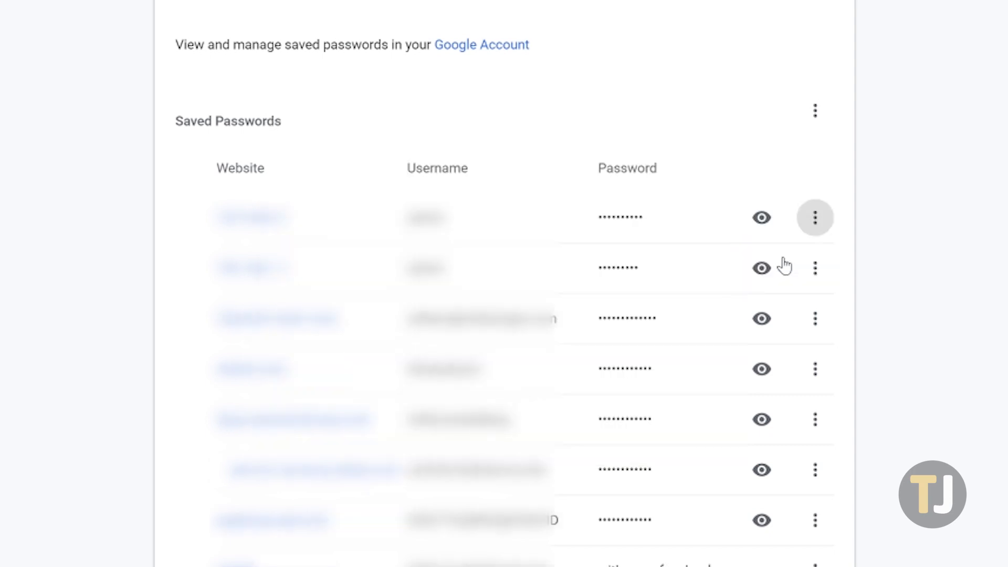
pyautogui.scroll(-3)
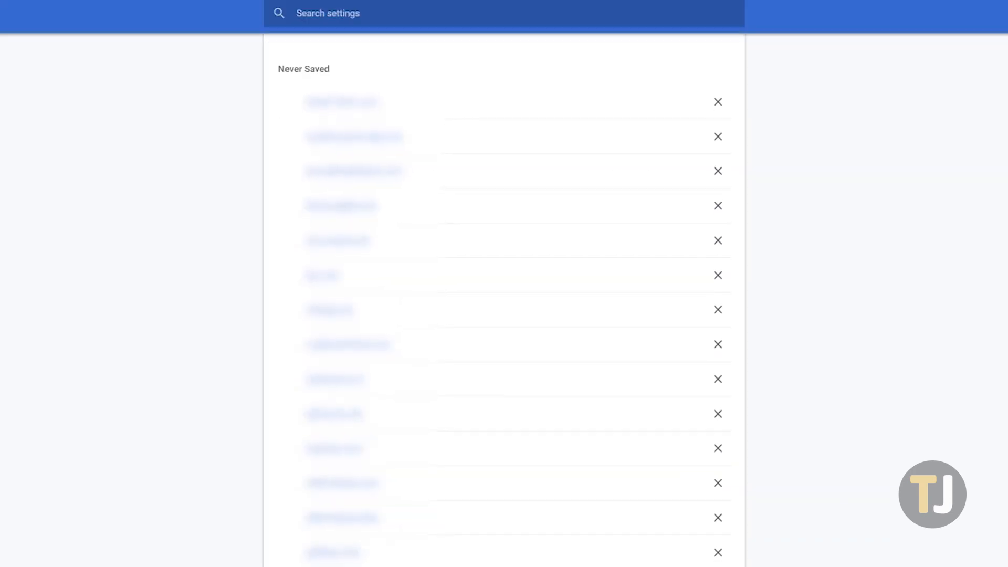
pyautogui.scroll(-3)
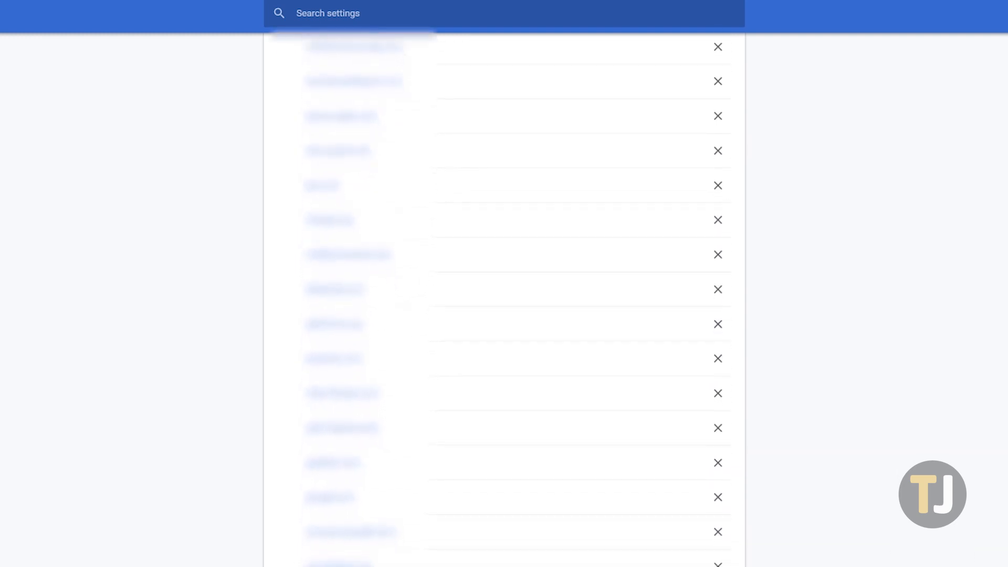
pyautogui.scroll(-3)
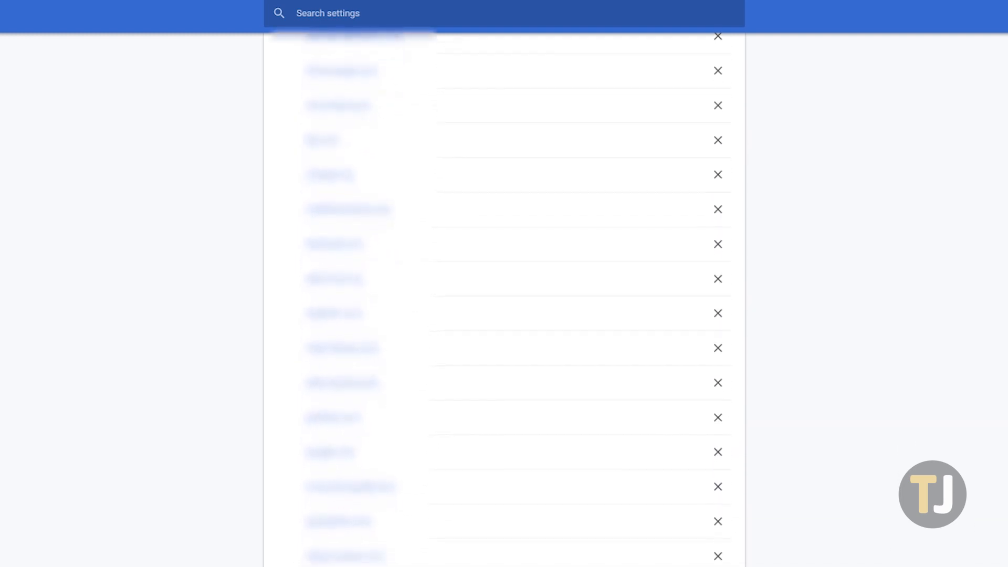
pyautogui.scroll(3)
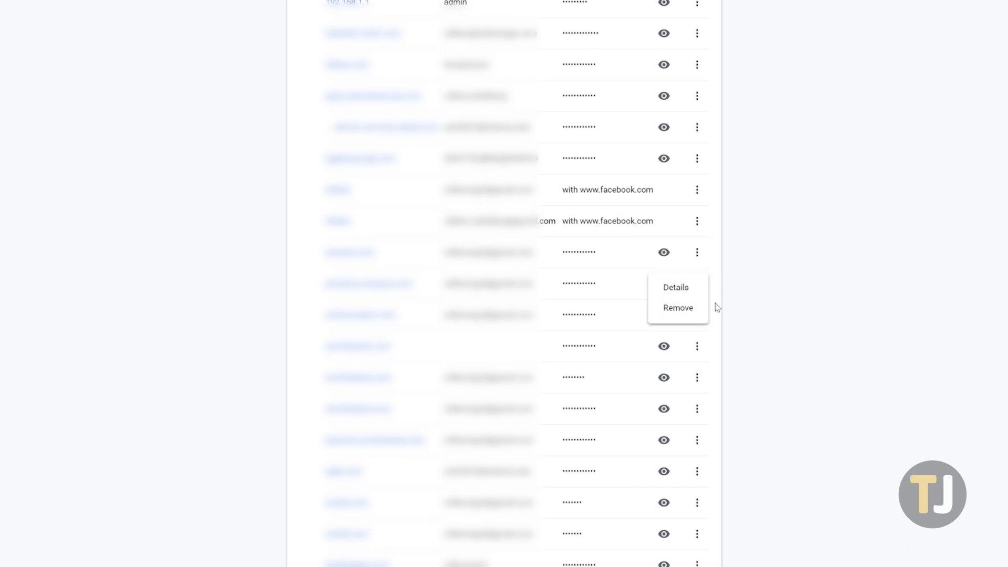
pyautogui.click(730, 336)
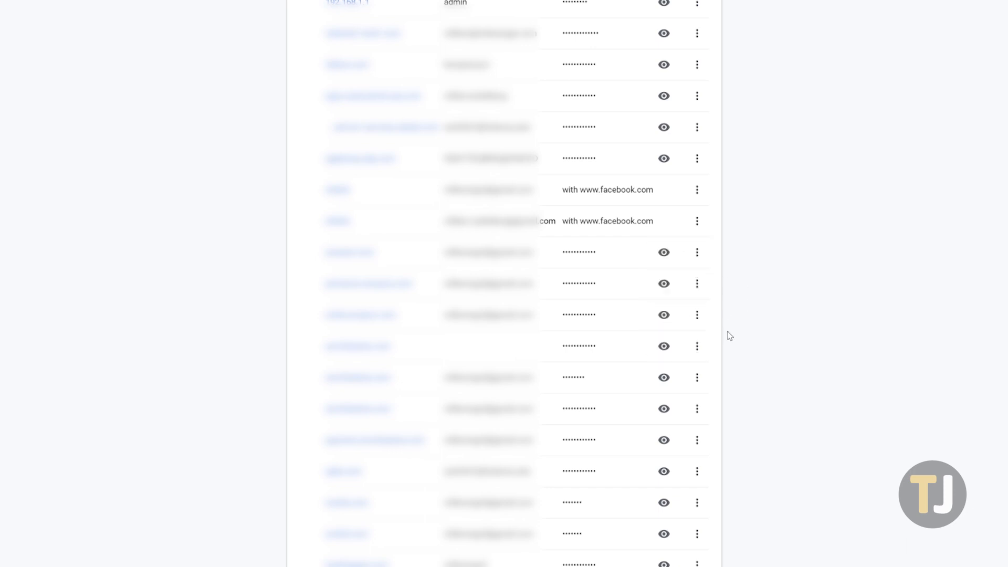
pyautogui.moveTo(749, 372)
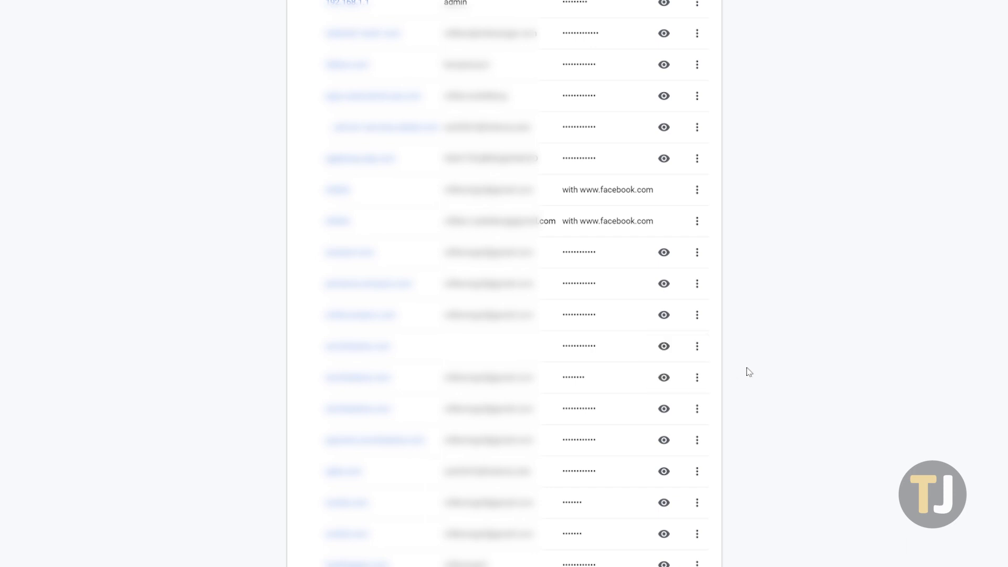
pyautogui.scroll(3)
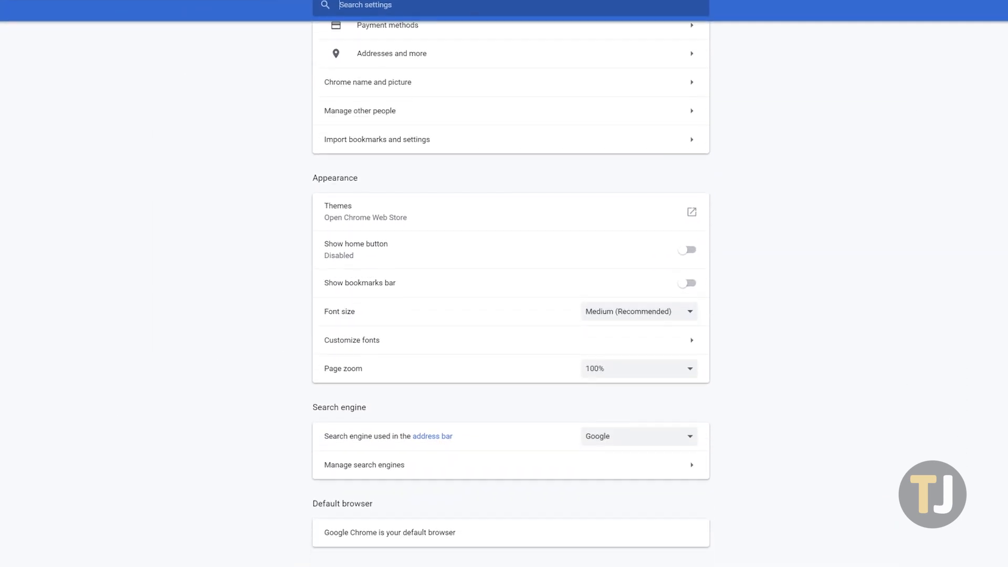
# Step: Scroll the Settings page down to the Privacy and security section
pyautogui.scroll(-3)
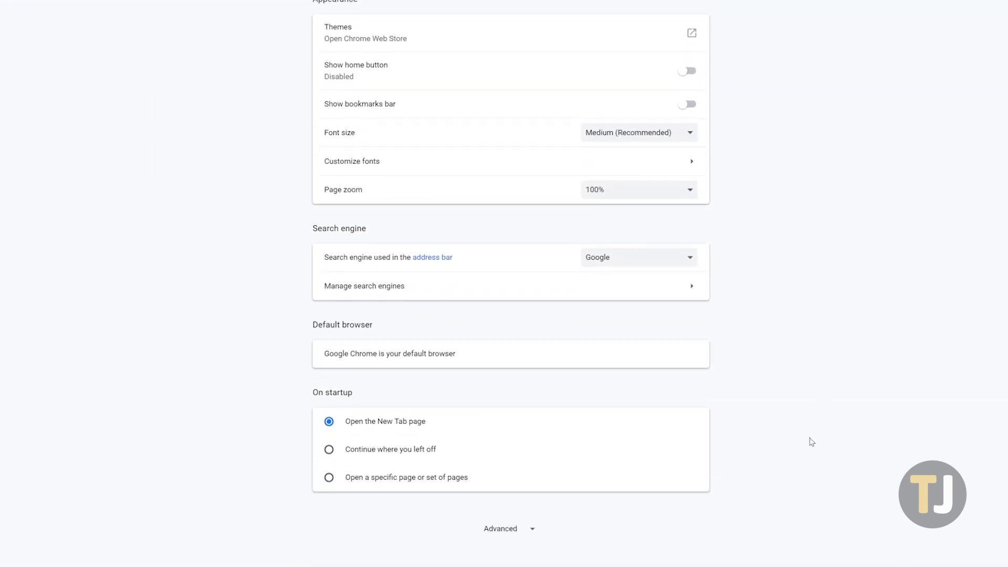
pyautogui.scroll(-3)
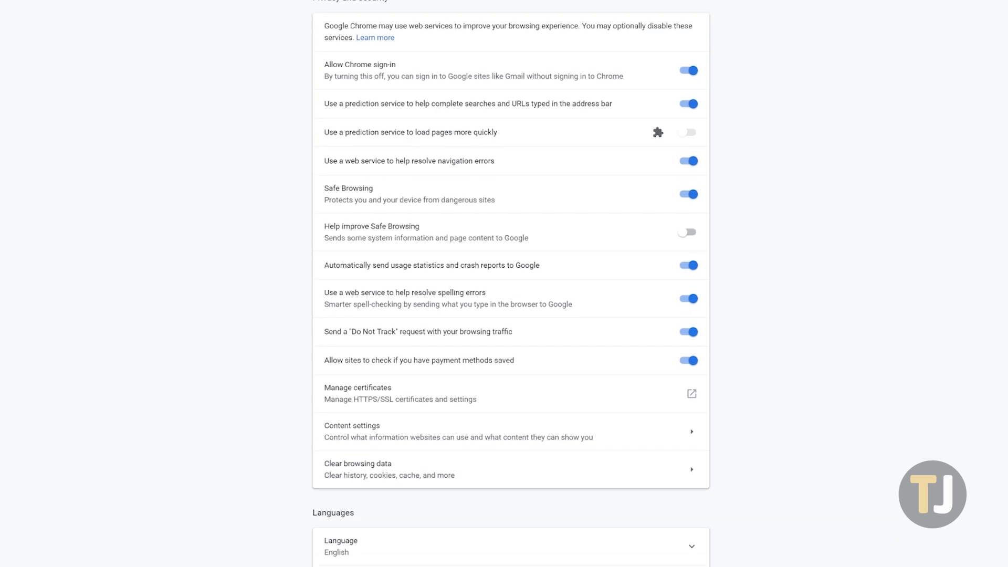
pyautogui.moveTo(545, 475)
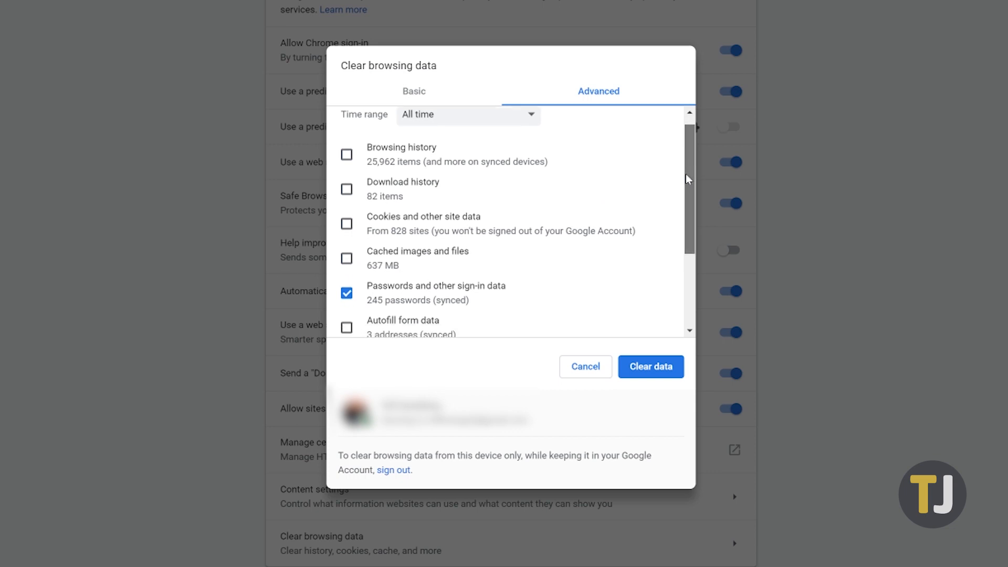
# Step: Toggle the Passwords and other sign-in data checkbox in the All time Clear browsing data options
pyautogui.scroll(-3)
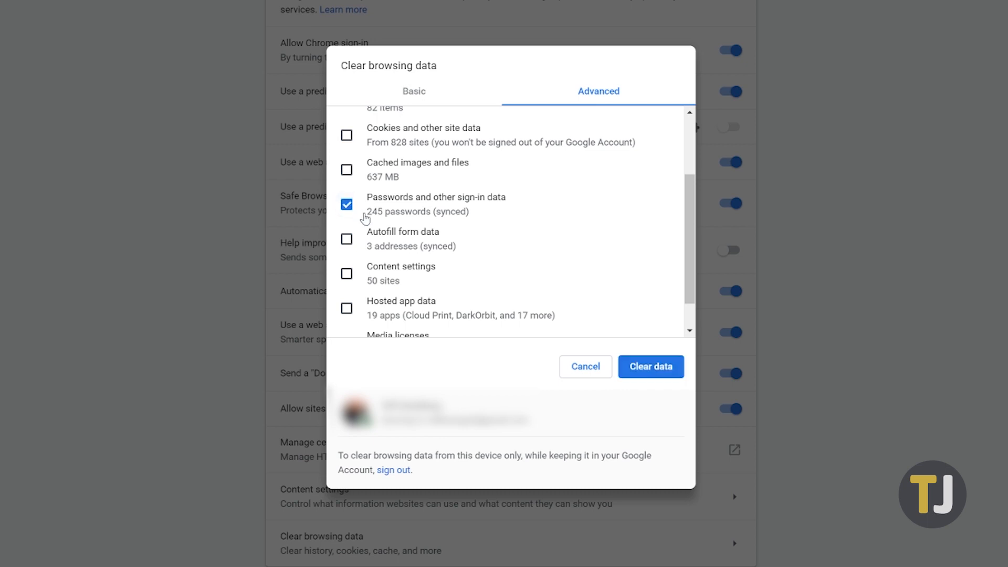
pyautogui.click(347, 204)
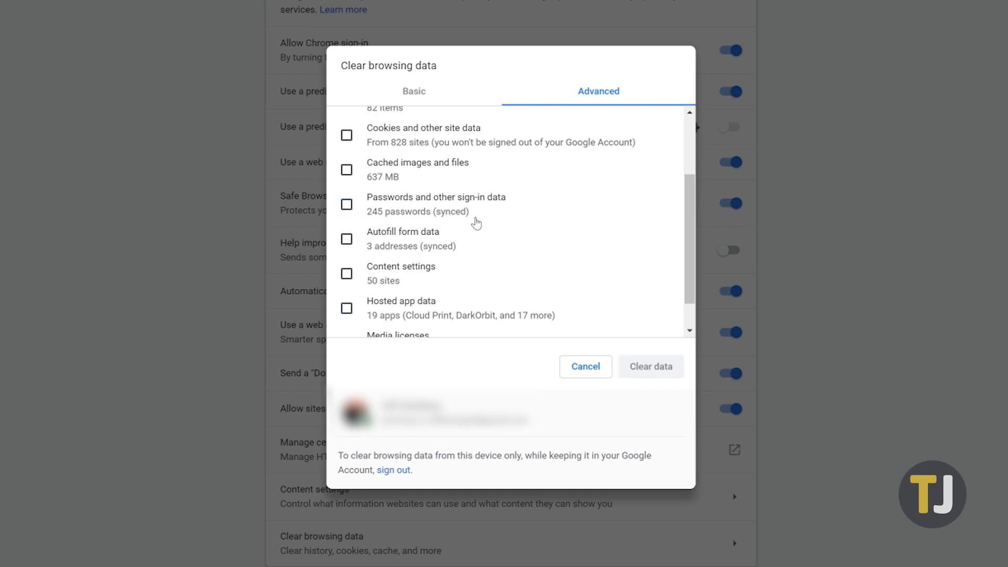
pyautogui.click(347, 204)
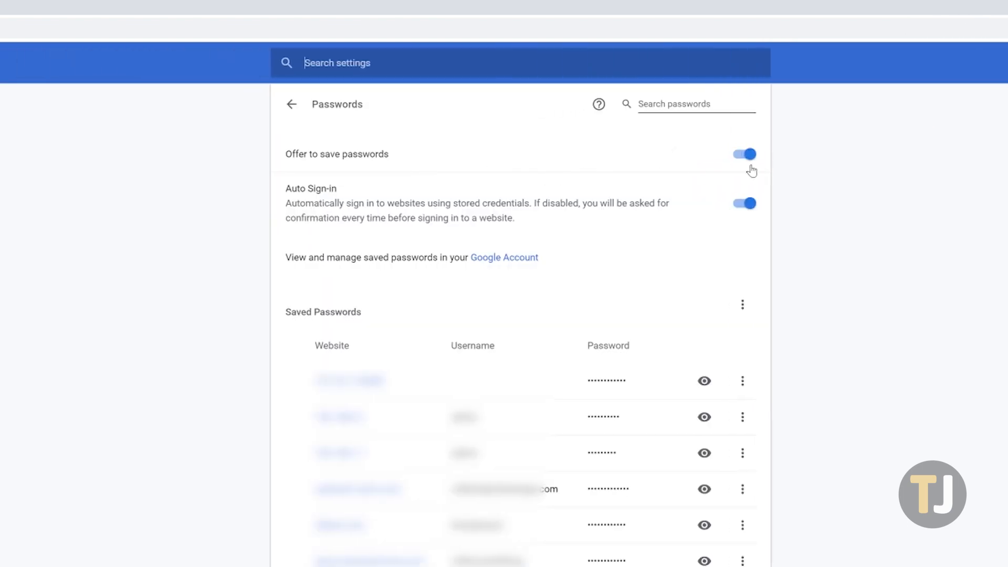
# Step: Switch off Offer to save passwords, leaving auto sign-in on
pyautogui.click(743, 154)
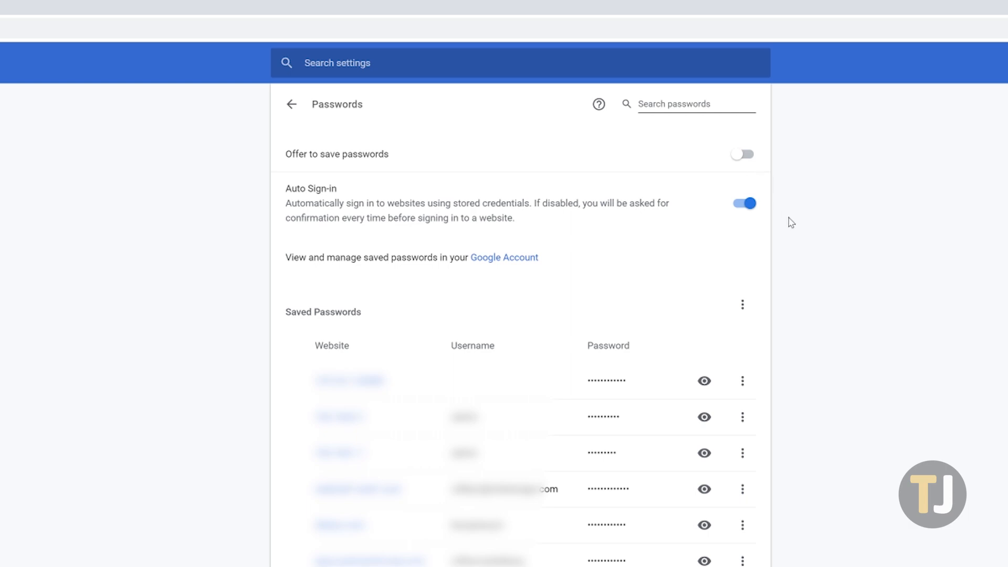